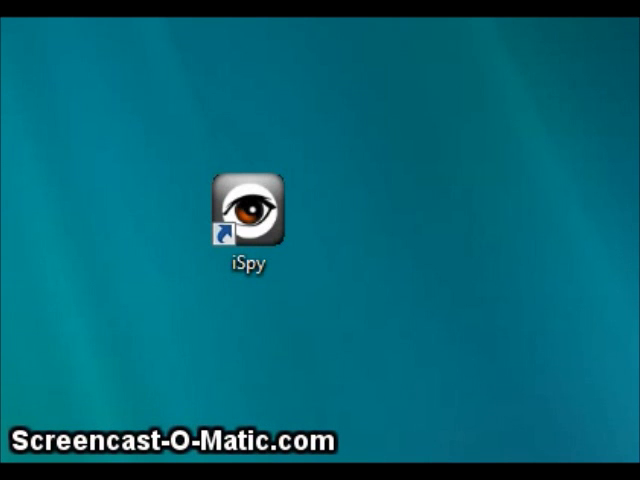
# Launch iSpy from the desktop icon and dismiss the Getting Started dialog
pyautogui.click(247, 207)
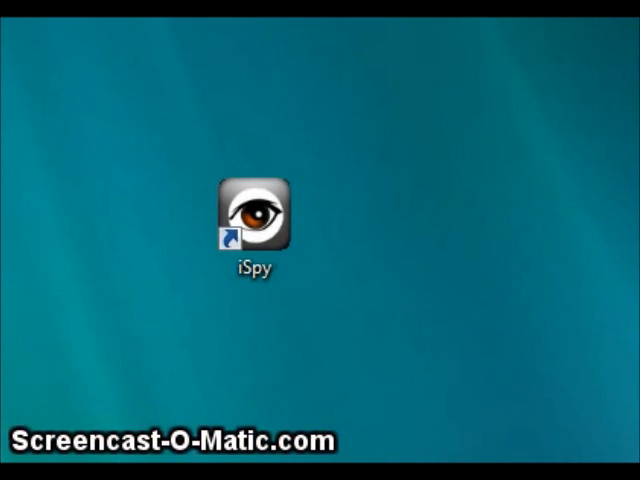
pyautogui.click(254, 221)
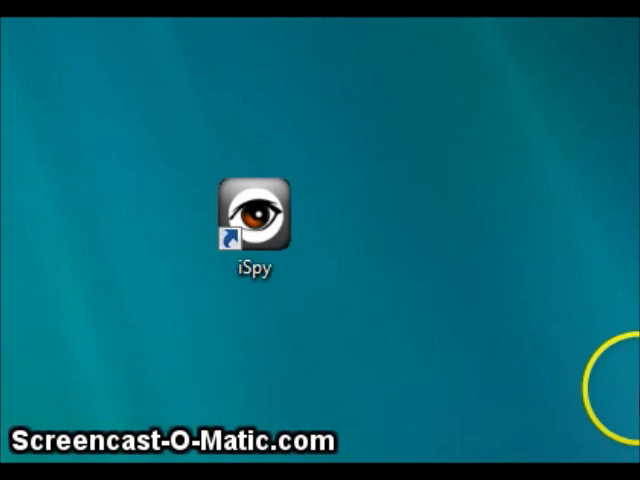
pyautogui.doubleClick(257, 213)
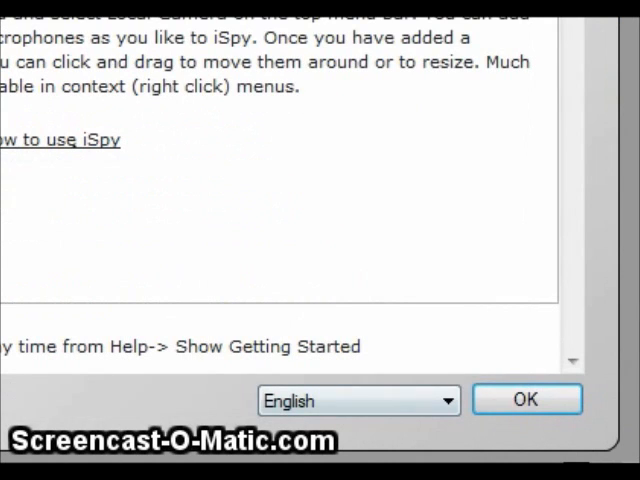
pyautogui.click(531, 398)
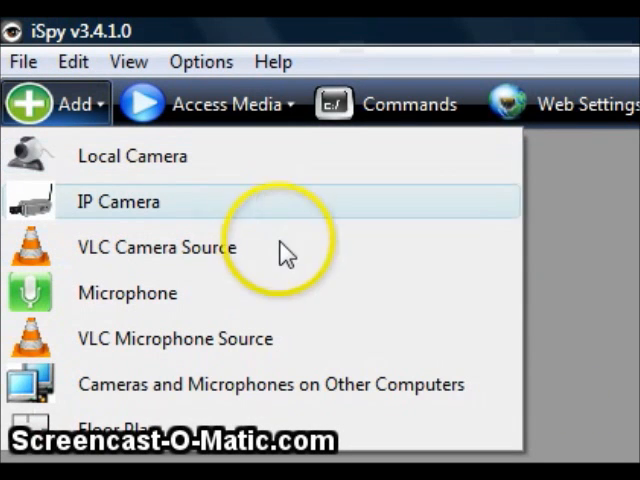
pyautogui.moveTo(78, 103)
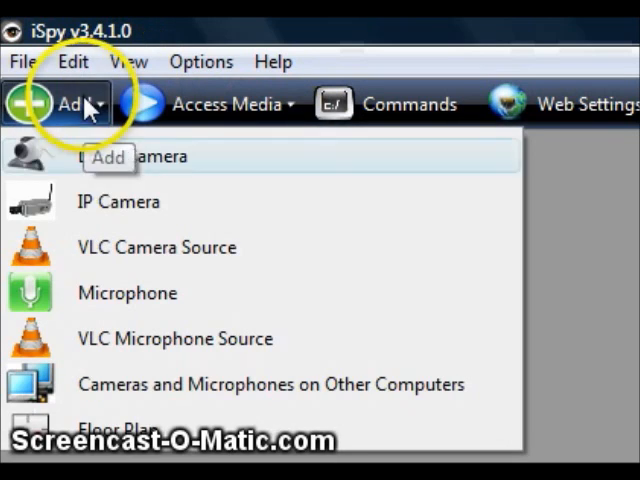
# Add a new Local Camera and open its device dropdown
pyautogui.click(143, 156)
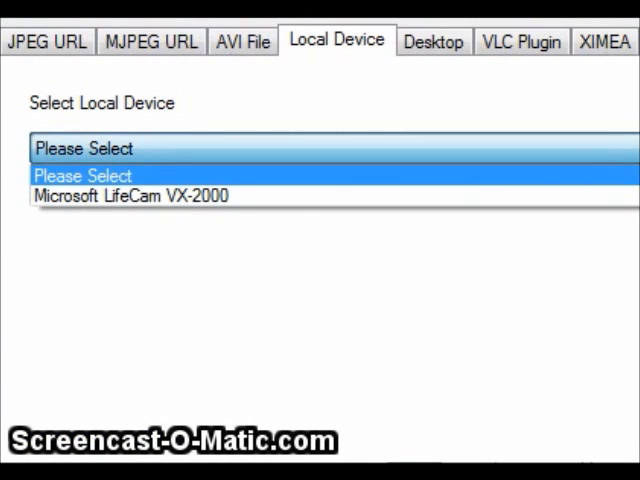
# Select the Microsoft LifeCam VX-2000 and scroll through the camera settings preview
pyautogui.click(130, 195)
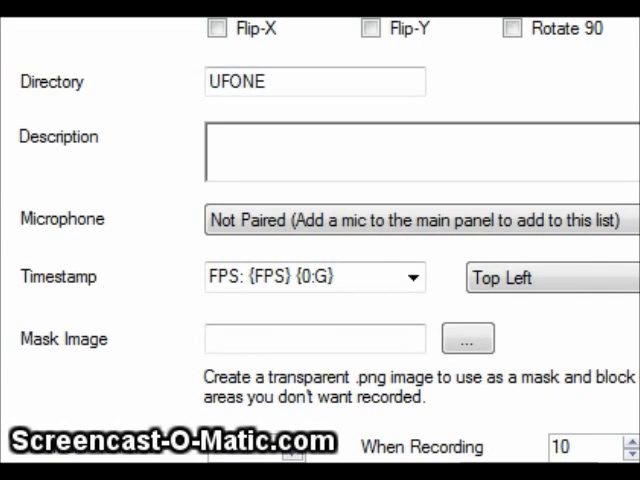
pyautogui.scroll(-3)
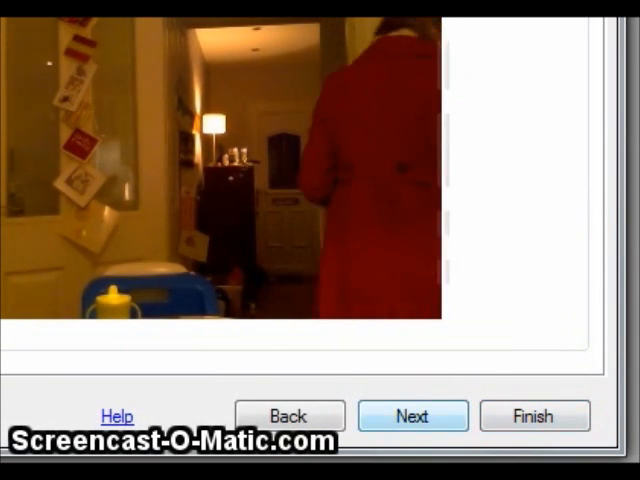
# Tick Beep under Movement alerts on the Alerts page and finish the setup
pyautogui.click(412, 416)
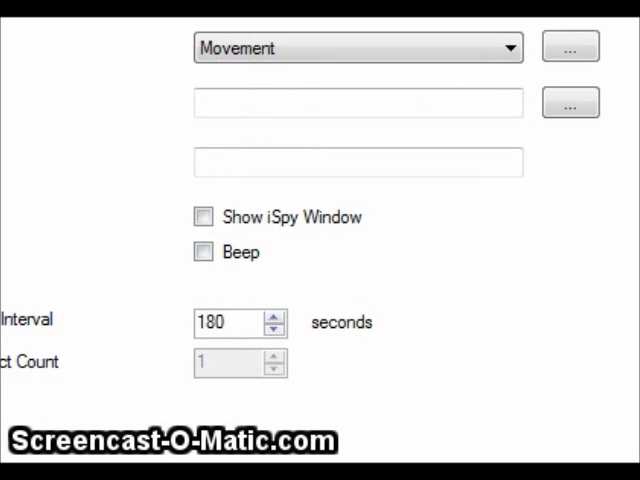
pyautogui.click(204, 252)
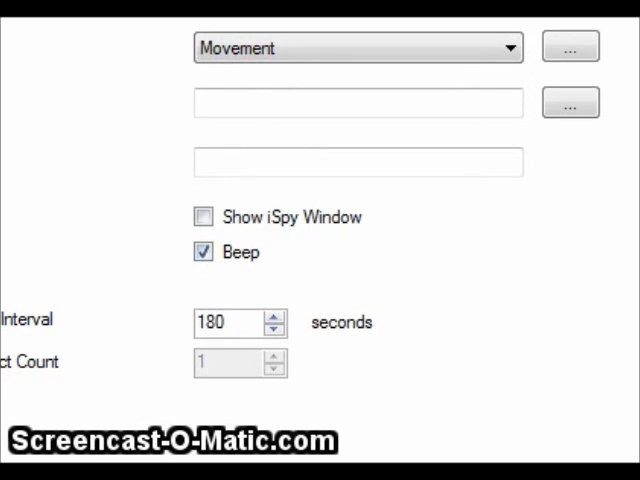
pyautogui.click(203, 217)
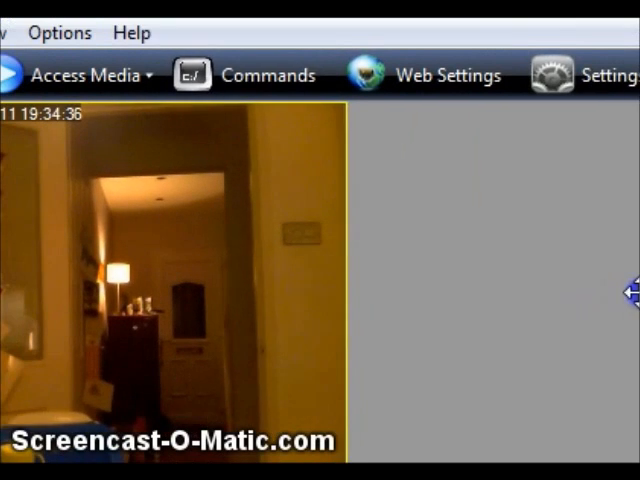
# Check Cam 2's live hallway feed on the main screen
pyautogui.click(267, 76)
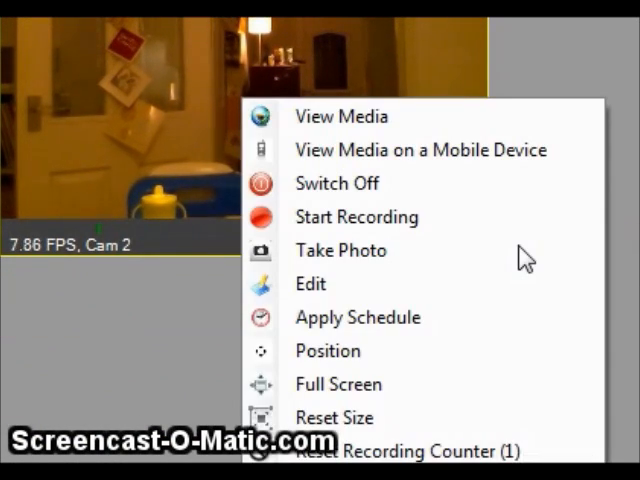
pyautogui.moveTo(335, 417)
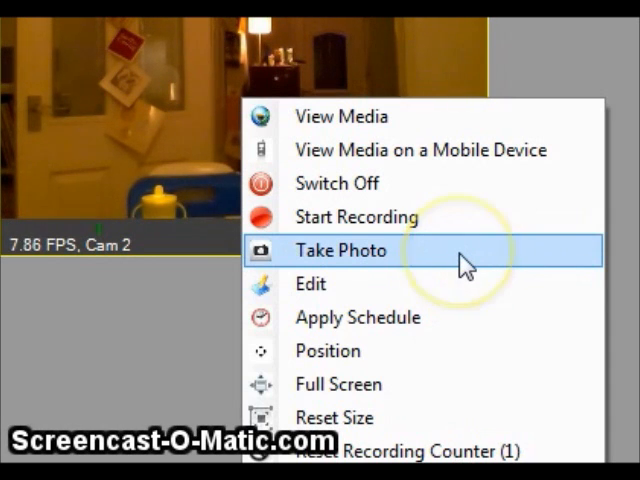
# Choose Take Photo for Cam 2, then reopen its right-click menu
pyautogui.click(340, 250)
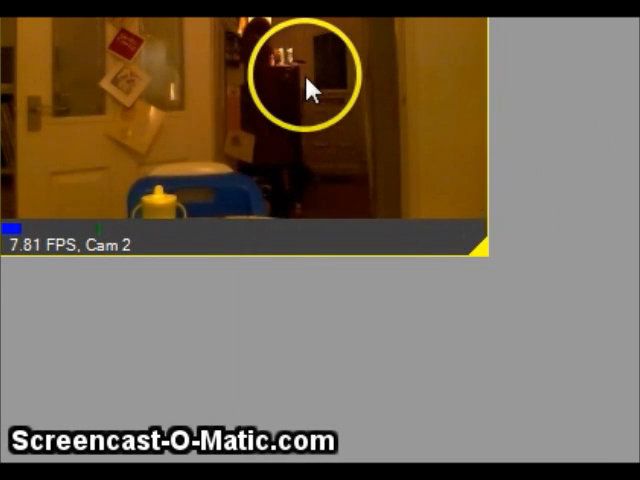
pyautogui.rightClick(312, 88)
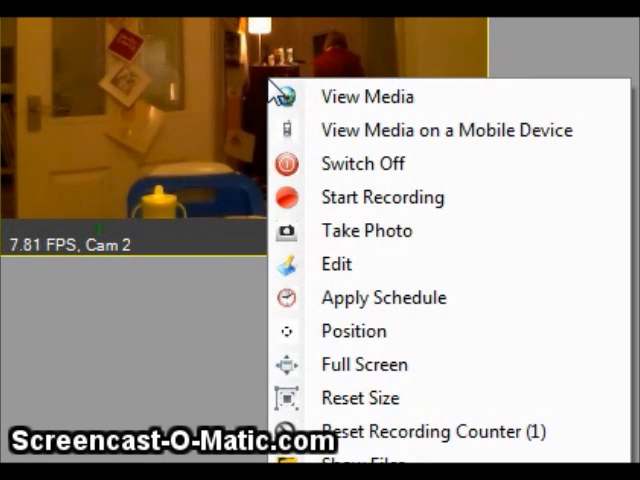